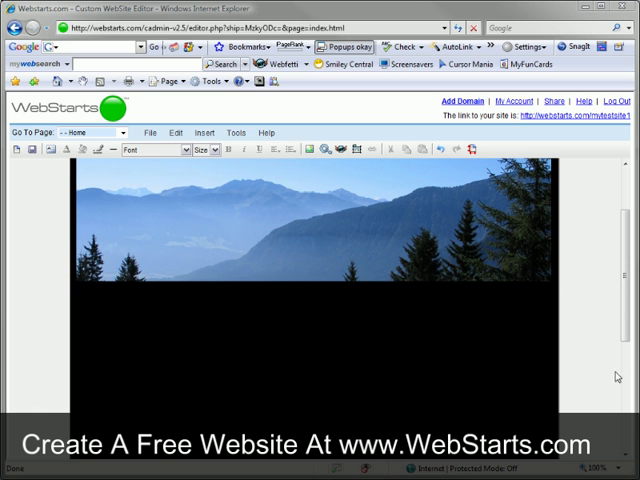
# Create a new blog post titled 'This is my new post' with a short test body
pyautogui.click(238, 132)
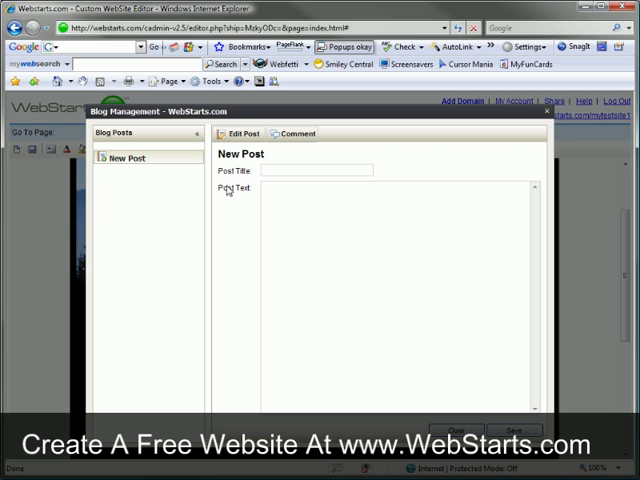
pyautogui.moveTo(252, 184)
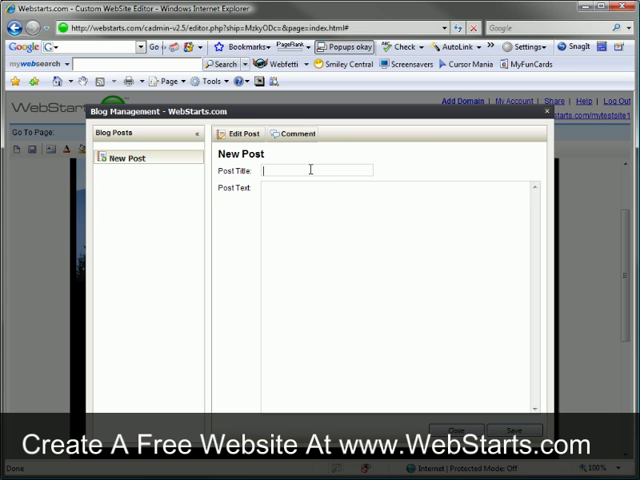
pyautogui.write('This is my new post')
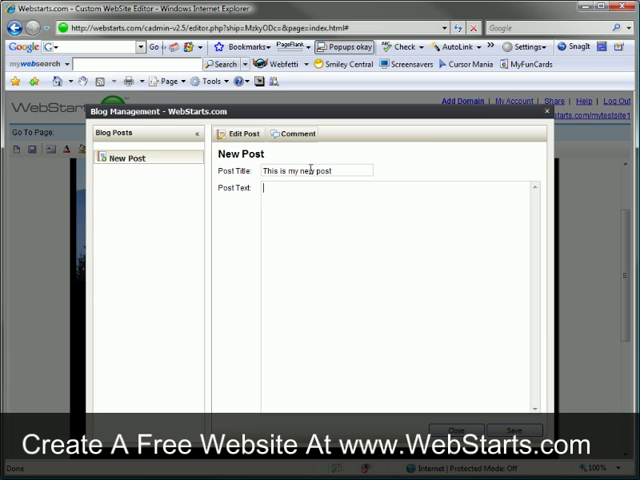
pyautogui.write("This is my blog in it's ent")
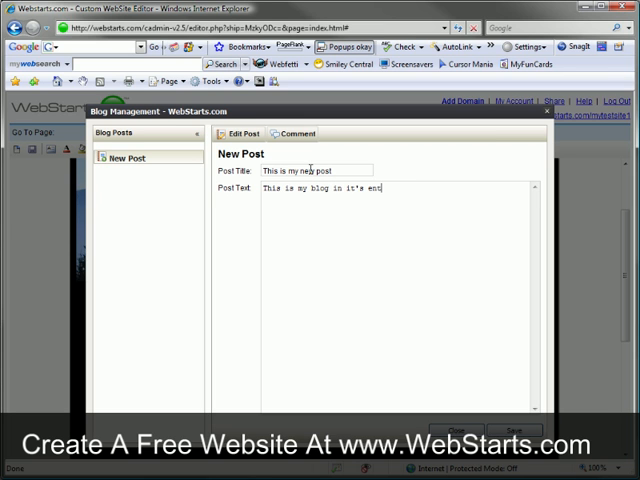
pyautogui.write('iret')
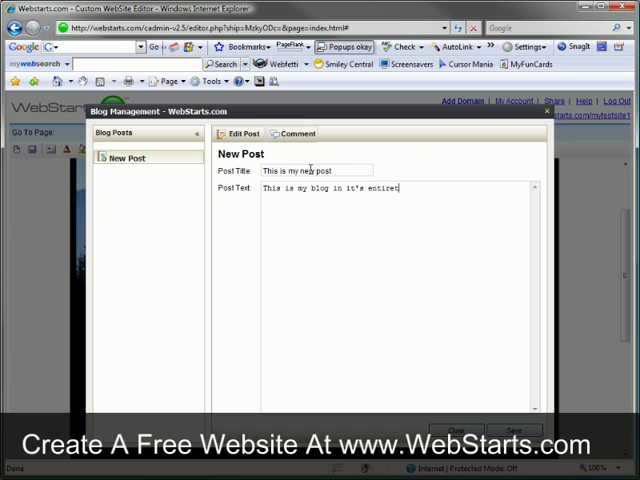
pyautogui.write(". I know it's")
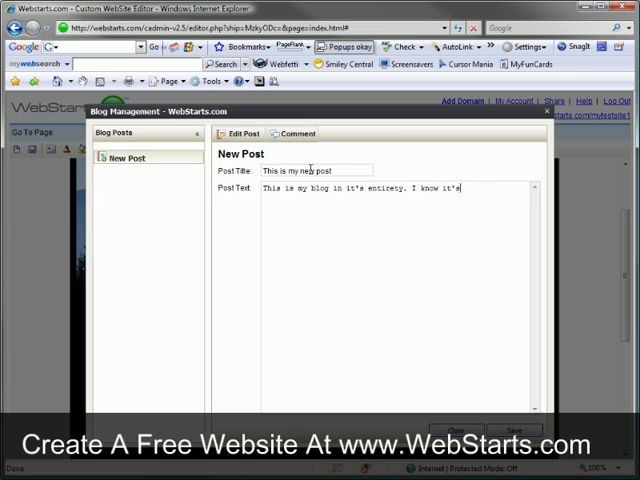
pyautogui.write('short')
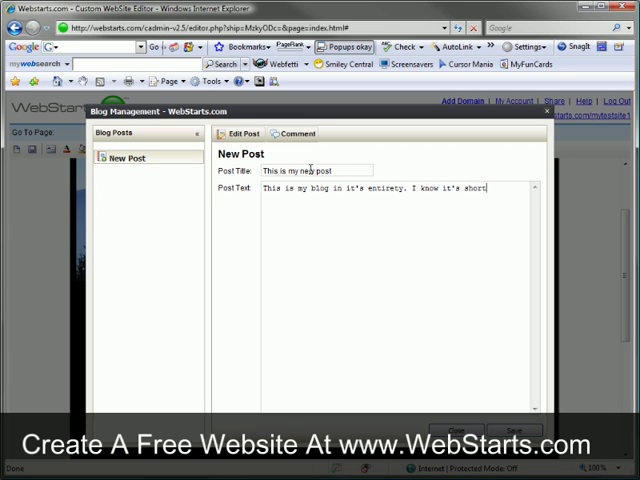
pyautogui.write("but it's a test.")
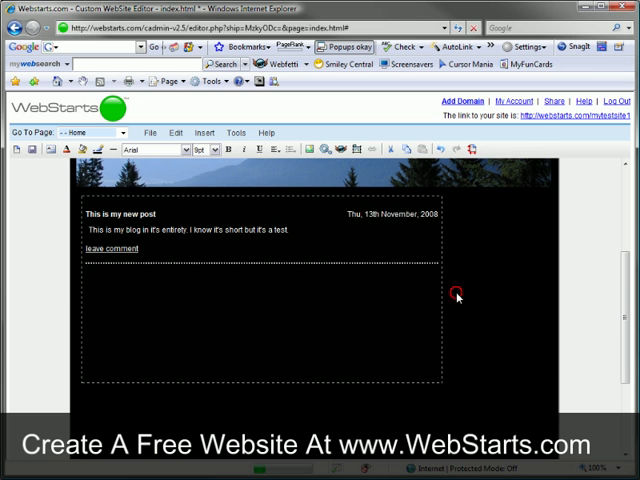
# Save the post and open the published site to see it live
pyautogui.click(456, 296)
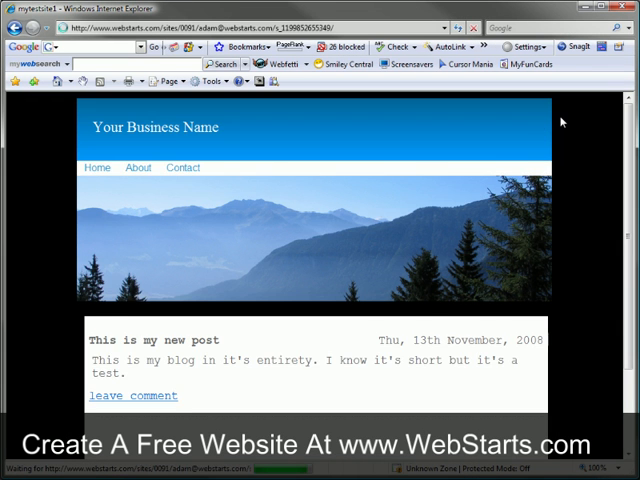
# Submit a comment on the first post signed 'Adam' reading 'my comment'
pyautogui.scroll(-3)
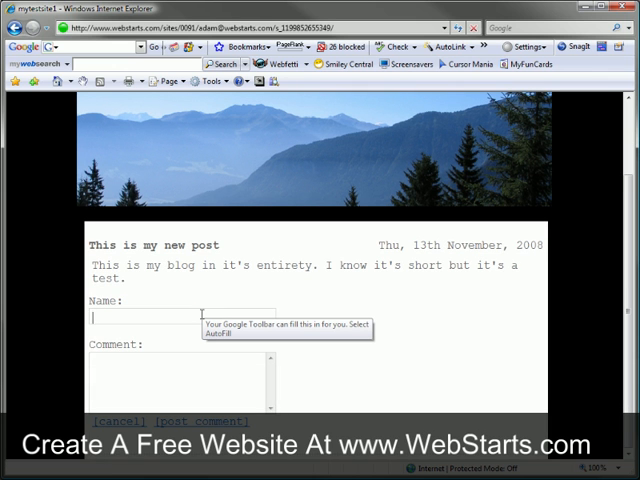
pyautogui.write('Adam')
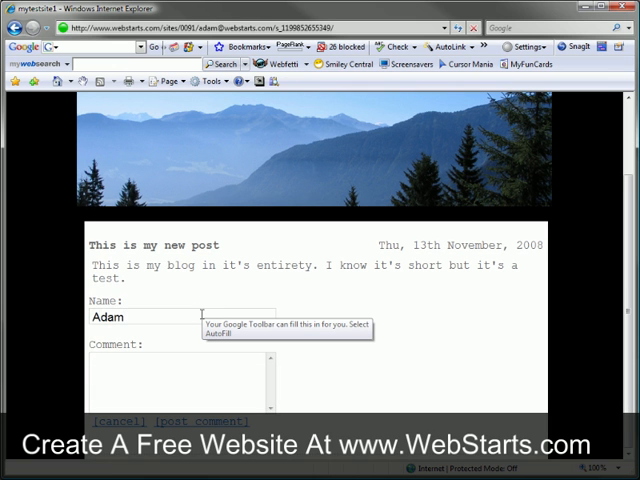
pyautogui.write('my comment')
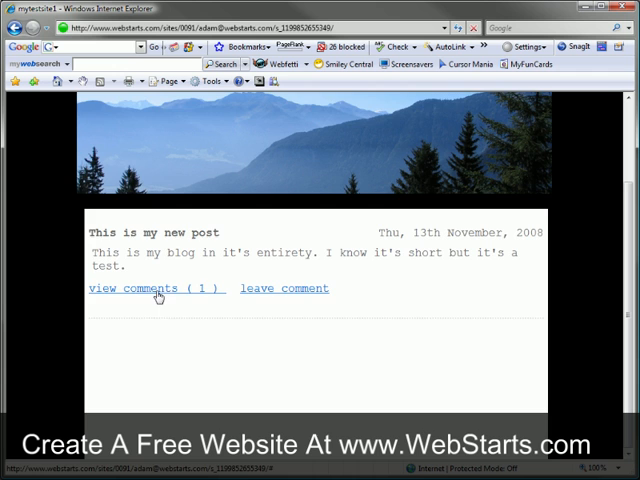
pyautogui.click(156, 288)
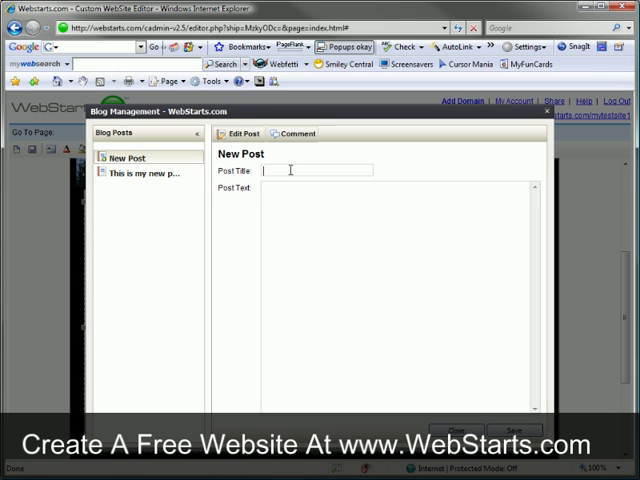
# Save a second post titled 'This is my second post' with a one-line body
pyautogui.write('This is my second post')
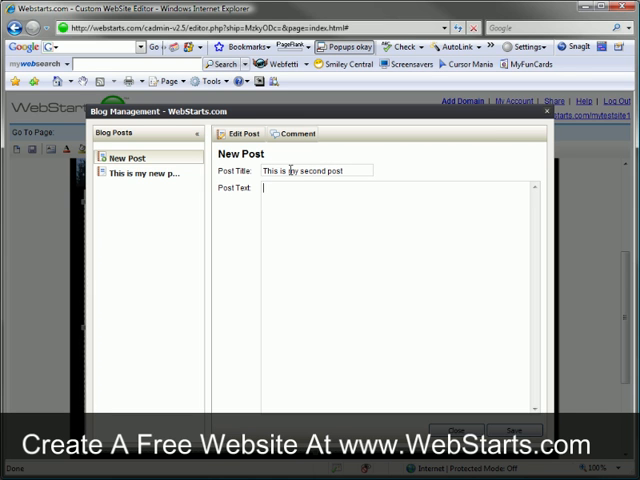
pyautogui.write('This is the body to my second')
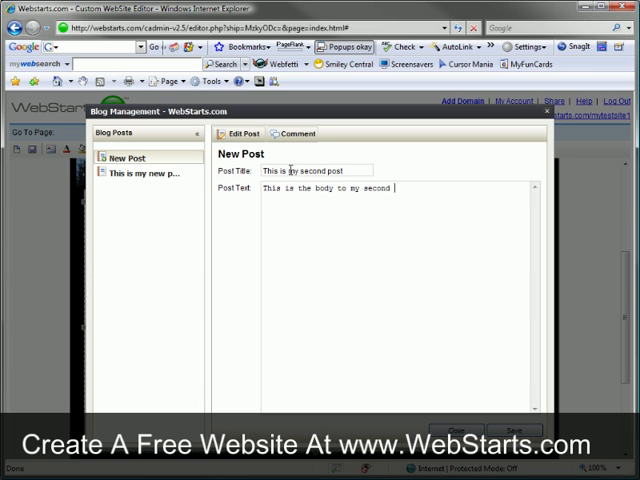
pyautogui.write('post.')
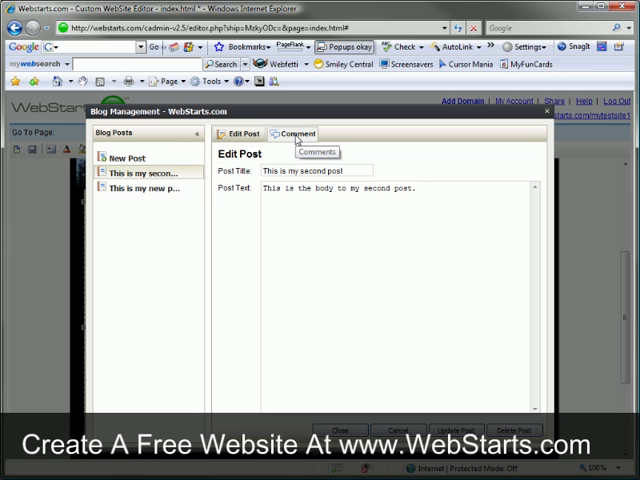
# Remove the Adam test comment from the first post via its Comment list and confirm
pyautogui.click(148, 188)
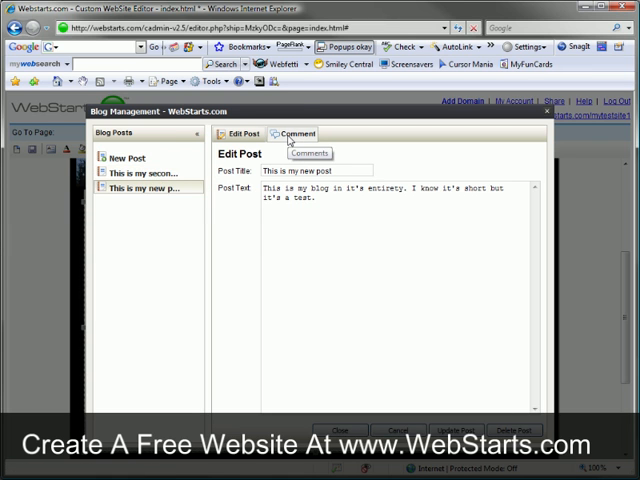
pyautogui.click(296, 134)
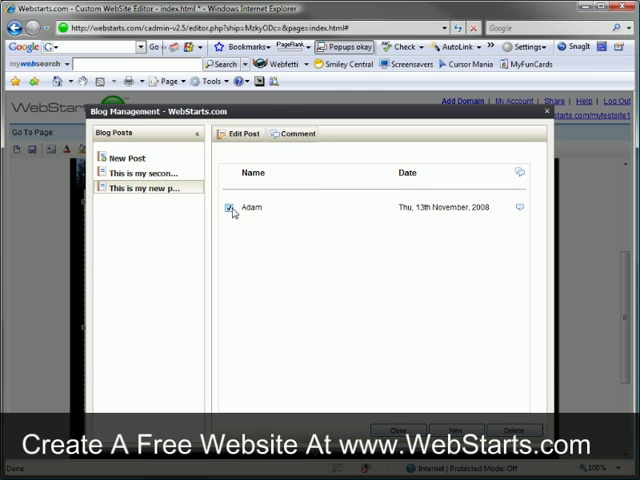
pyautogui.click(228, 208)
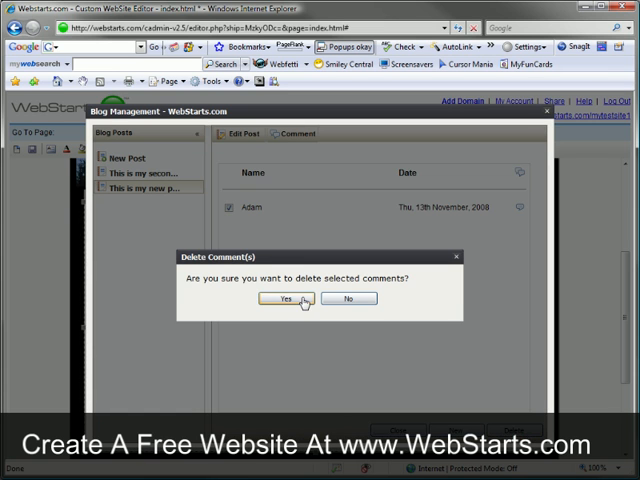
pyautogui.click(292, 300)
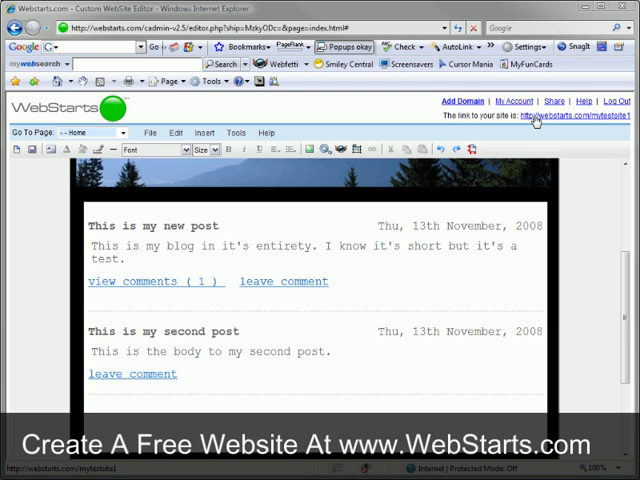
# Check the live site shows both posts with no comments remaining
pyautogui.click(544, 120)
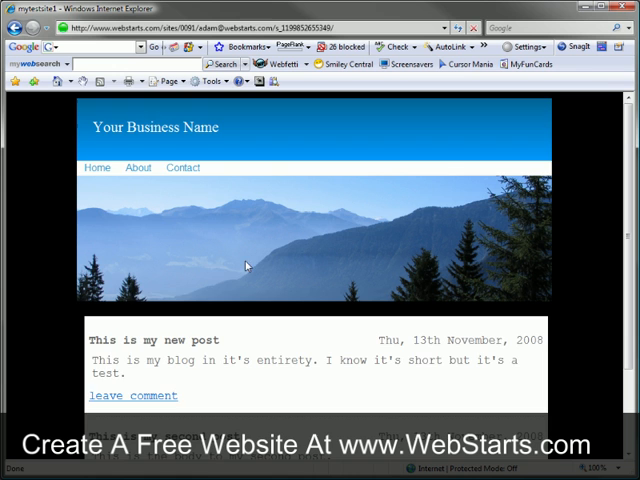
pyautogui.scroll(-3)
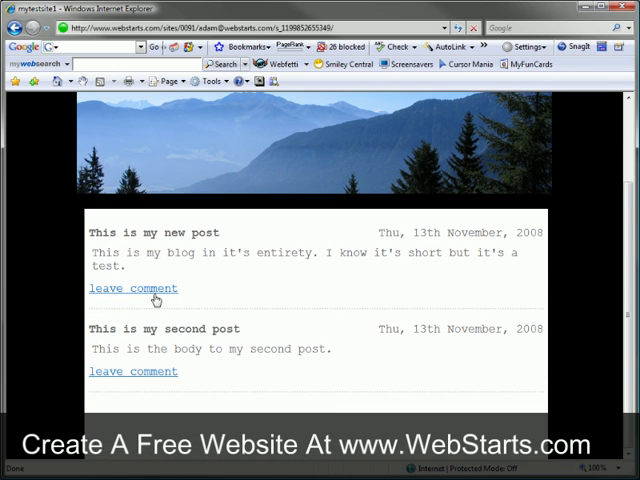